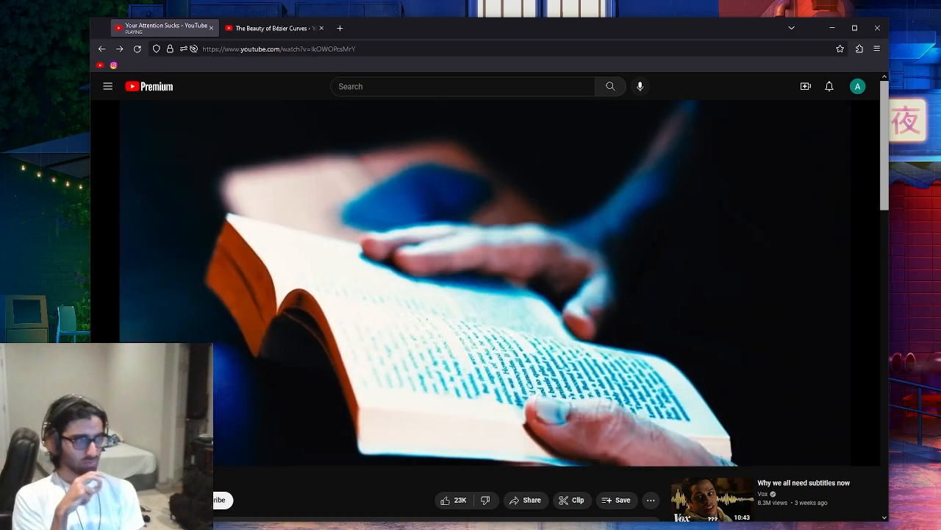
# Step: Play 'The Beauty of Bézier Curves' video with captions in its browser tab
pyautogui.click(485, 283)
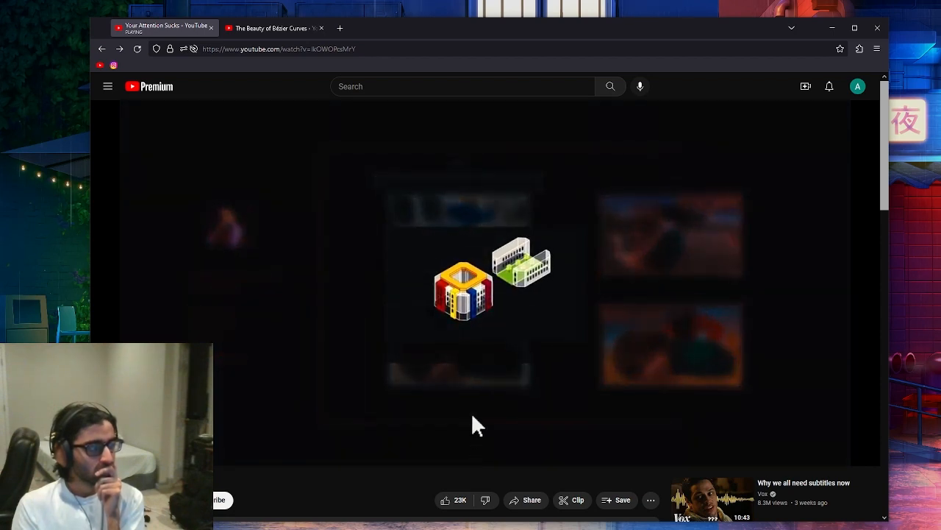
pyautogui.moveTo(478, 287)
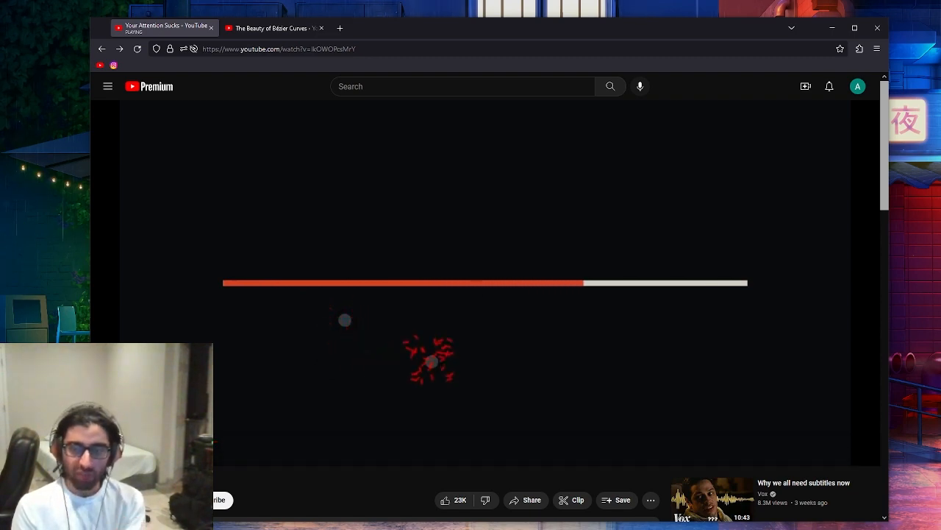
pyautogui.moveTo(798, 329)
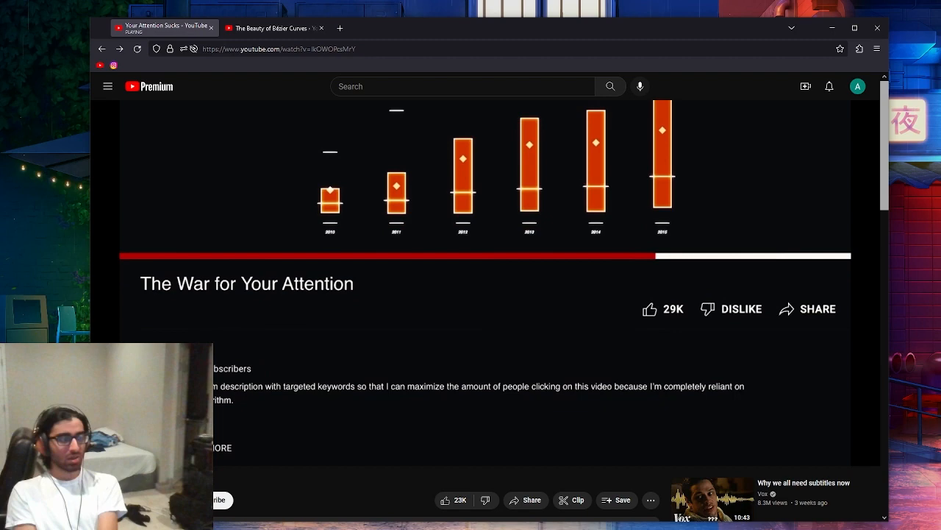
pyautogui.scroll(-3)
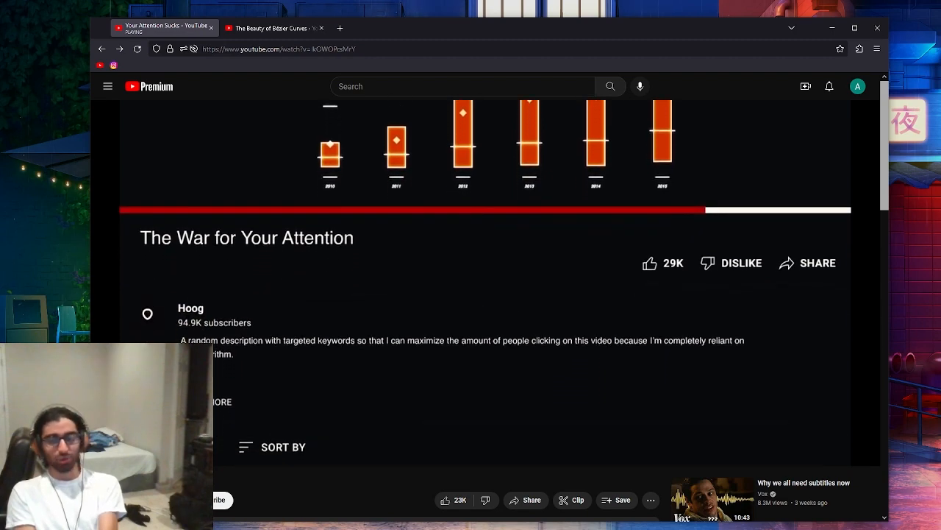
pyautogui.scroll(-3)
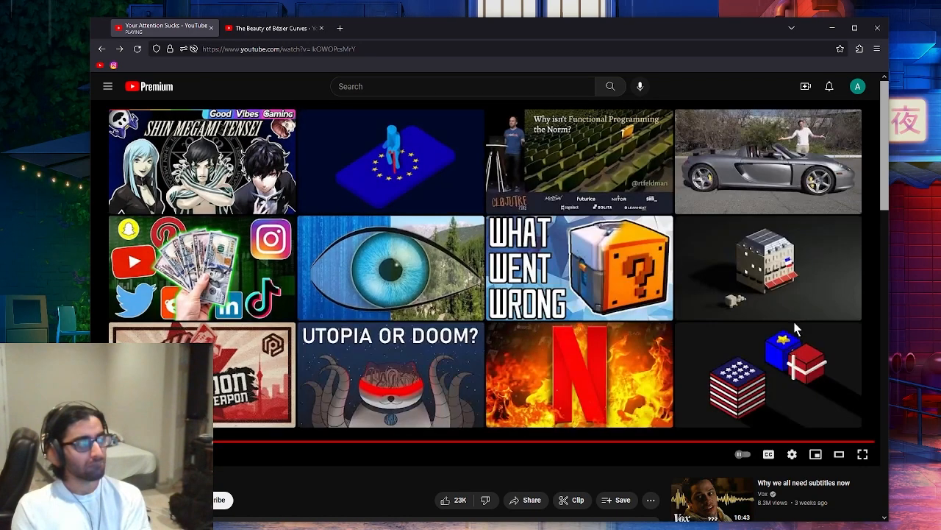
pyautogui.moveTo(797, 256)
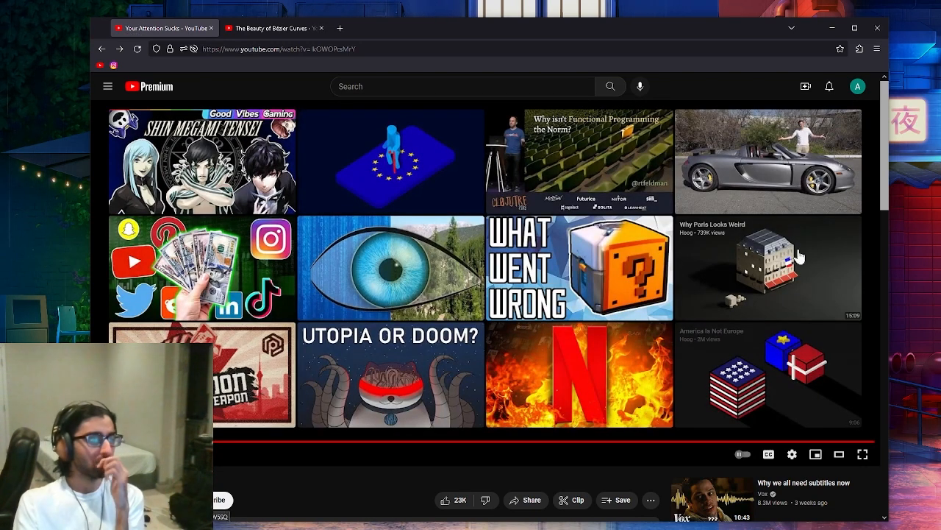
pyautogui.moveTo(791, 206)
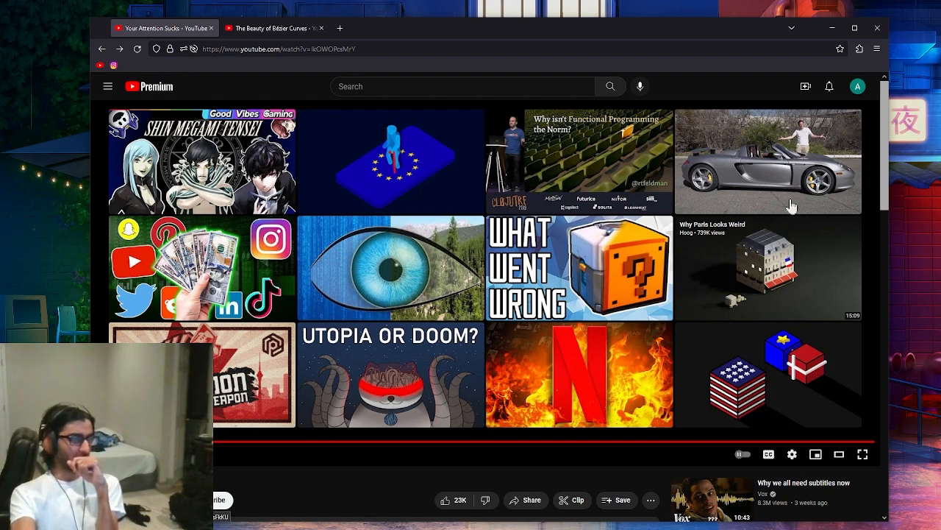
pyautogui.moveTo(655, 298)
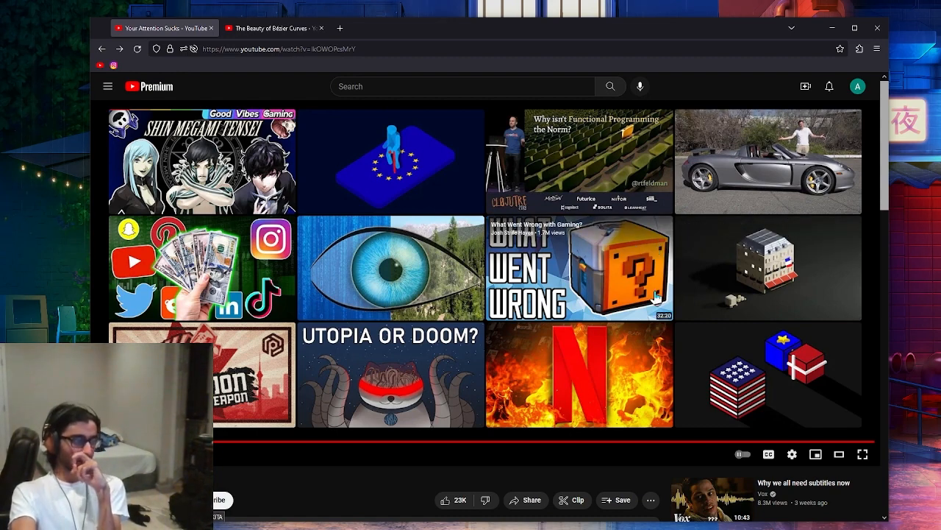
pyautogui.moveTo(395, 293)
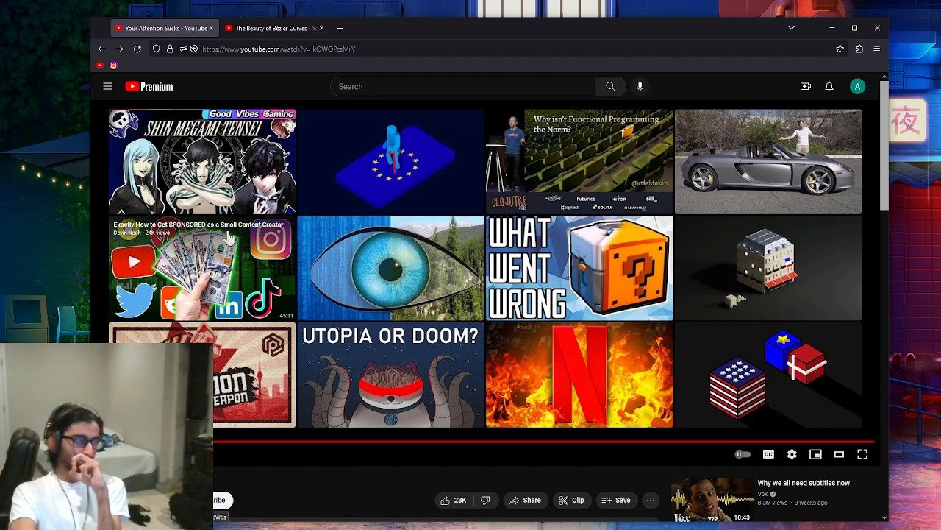
pyautogui.moveTo(809, 374)
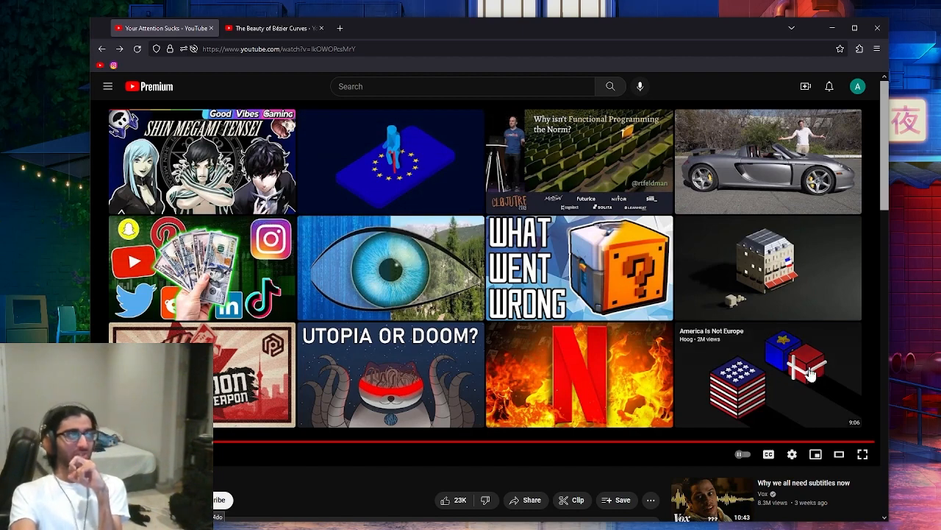
pyautogui.click(275, 27)
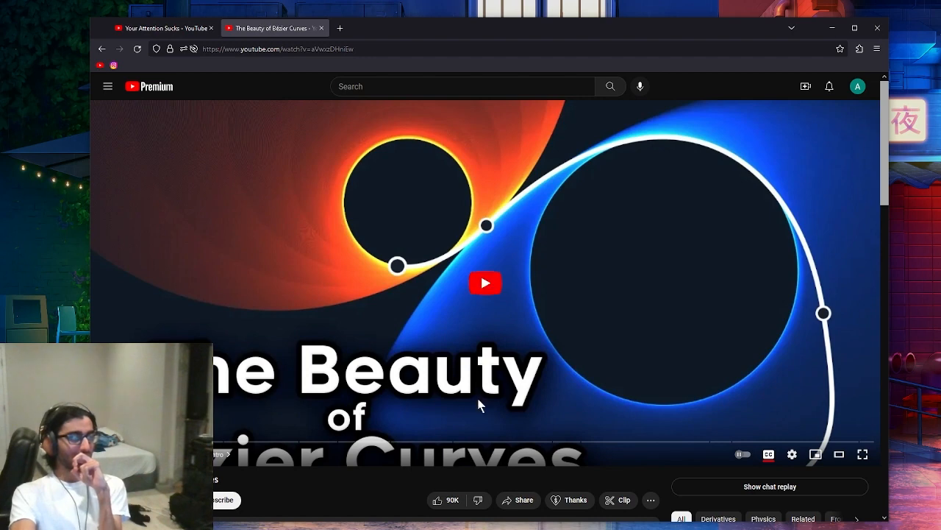
pyautogui.click(485, 283)
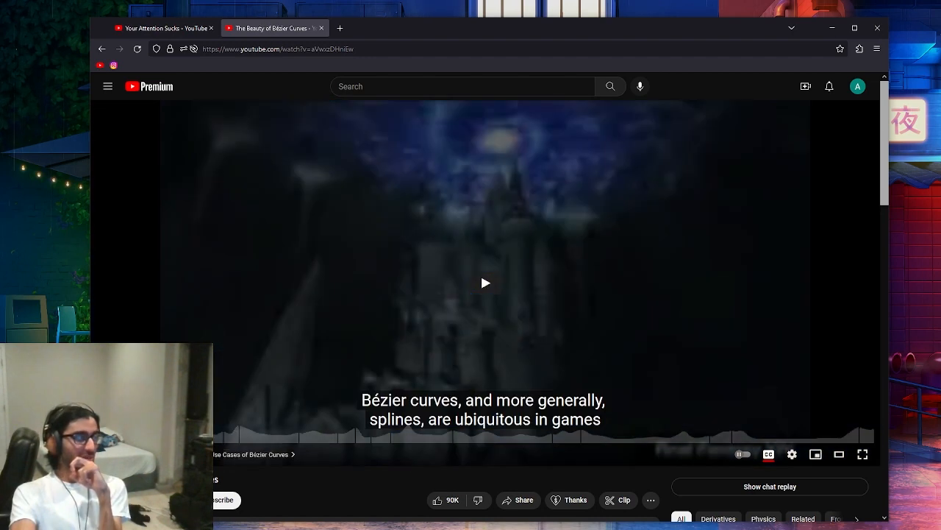
# Step: Toggle playback of the Bézier curves video while it reaches the intersection tests explanation
pyautogui.click(486, 283)
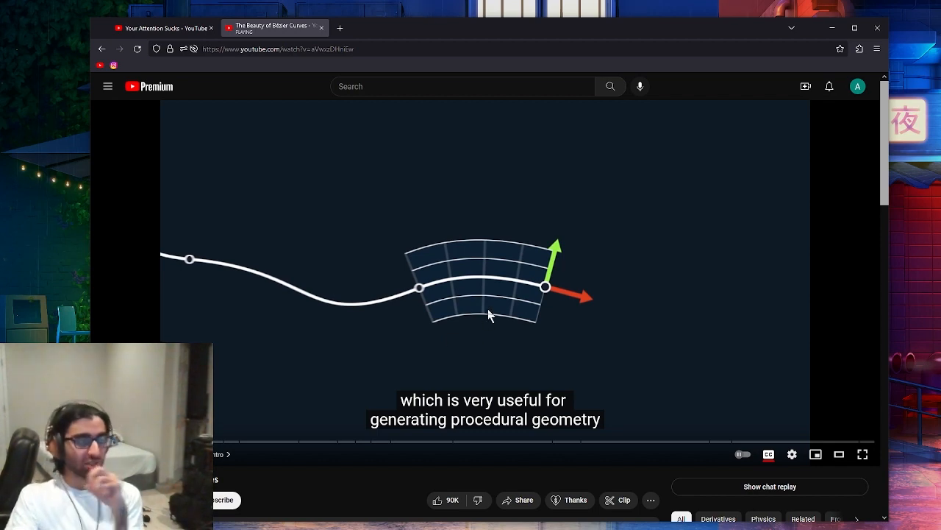
pyautogui.moveTo(432, 283)
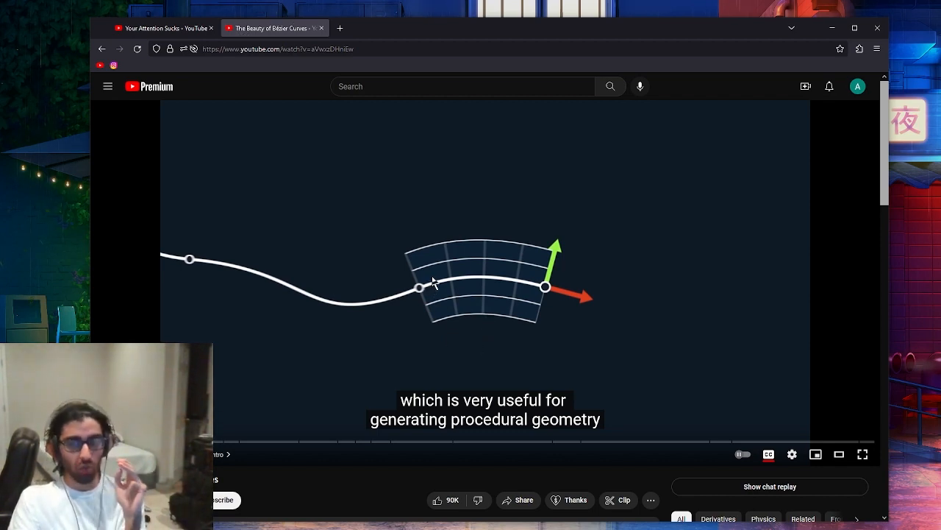
pyautogui.moveTo(364, 286)
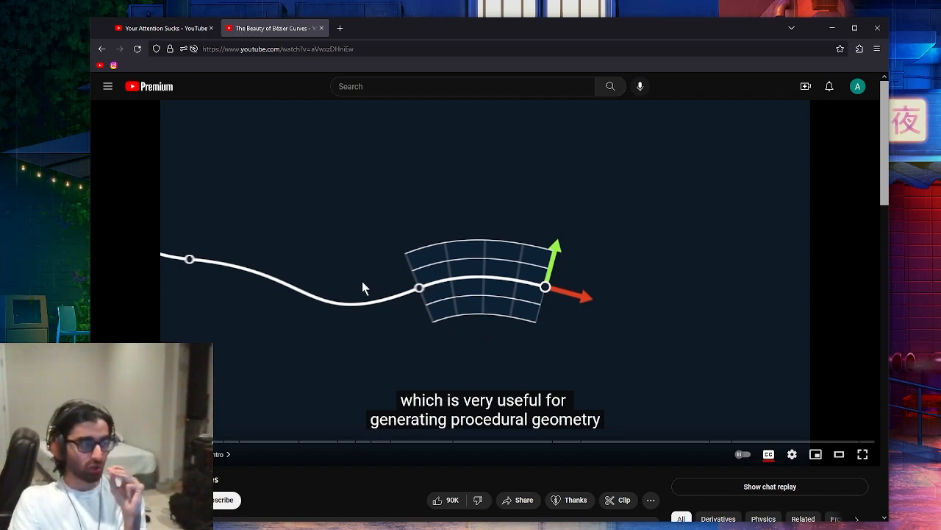
pyautogui.moveTo(452, 332)
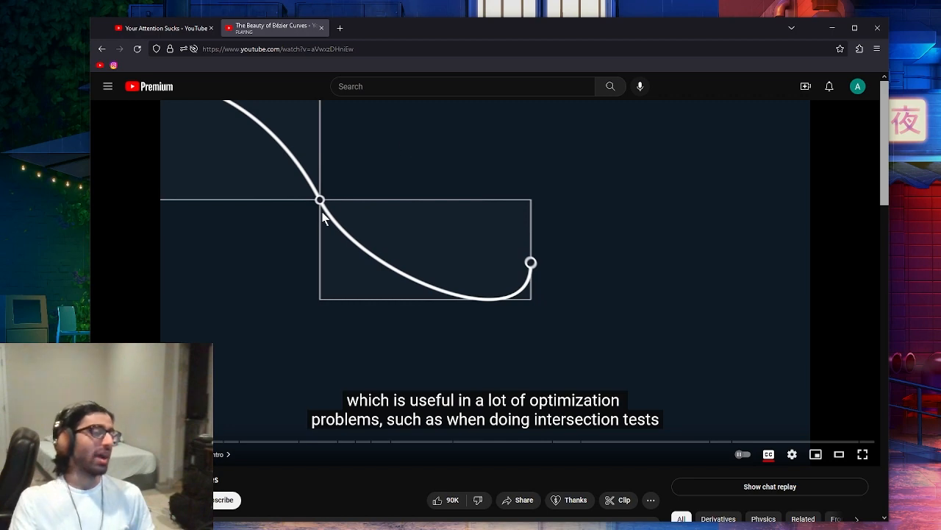
pyautogui.moveTo(273, 28)
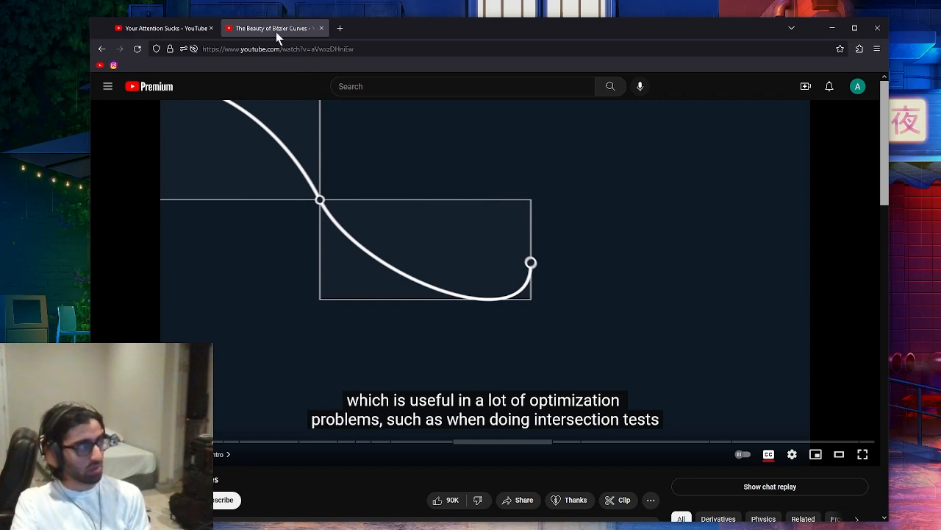
# Step: Close the browser window to reveal the lo-fi coffee shop desktop wallpaper
pyautogui.click(321, 28)
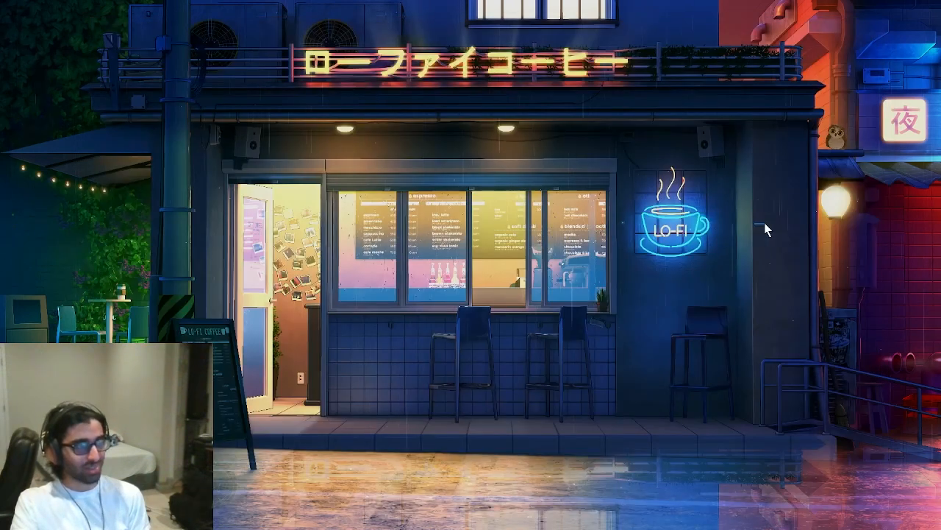
pyautogui.moveTo(804, 278)
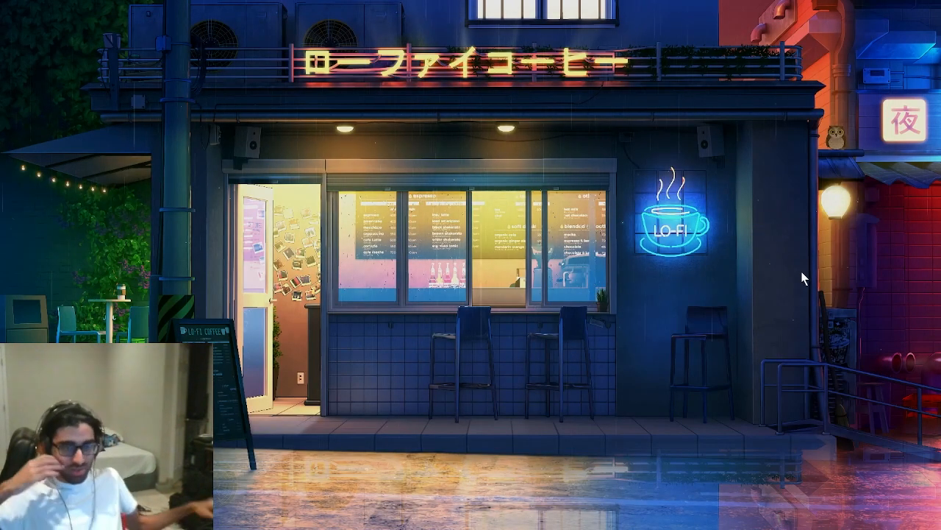